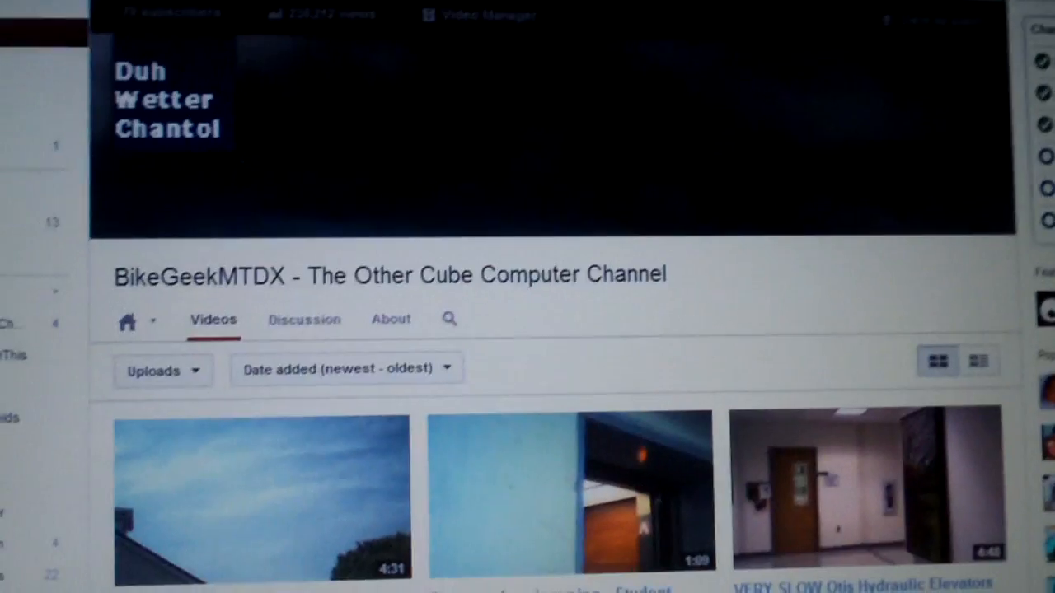
# Scroll down the channel's uploads toward the Purple Martin House video
pyautogui.scroll(-3)
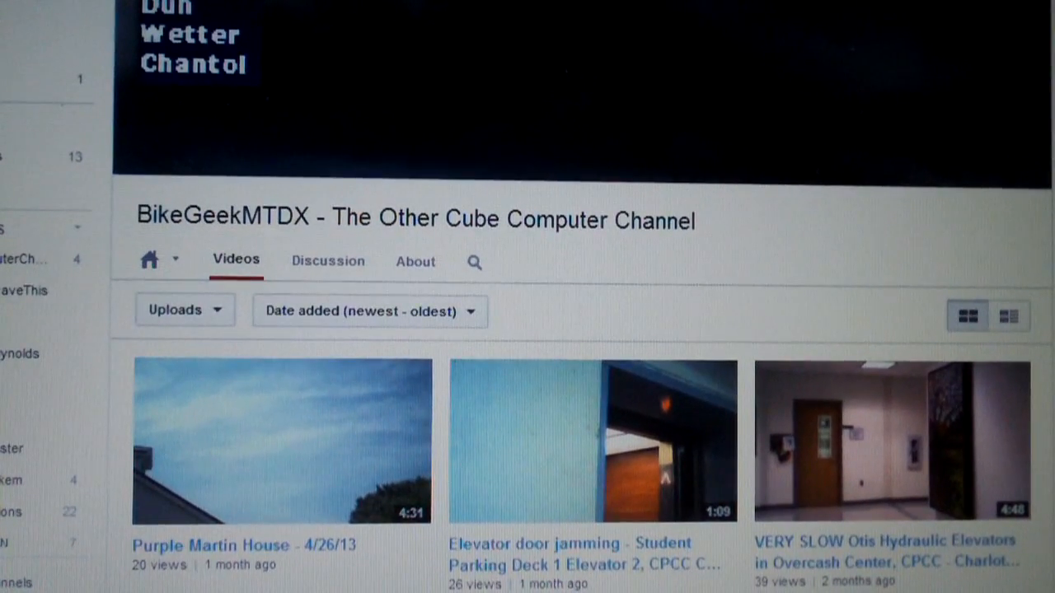
pyautogui.moveTo(305, 552)
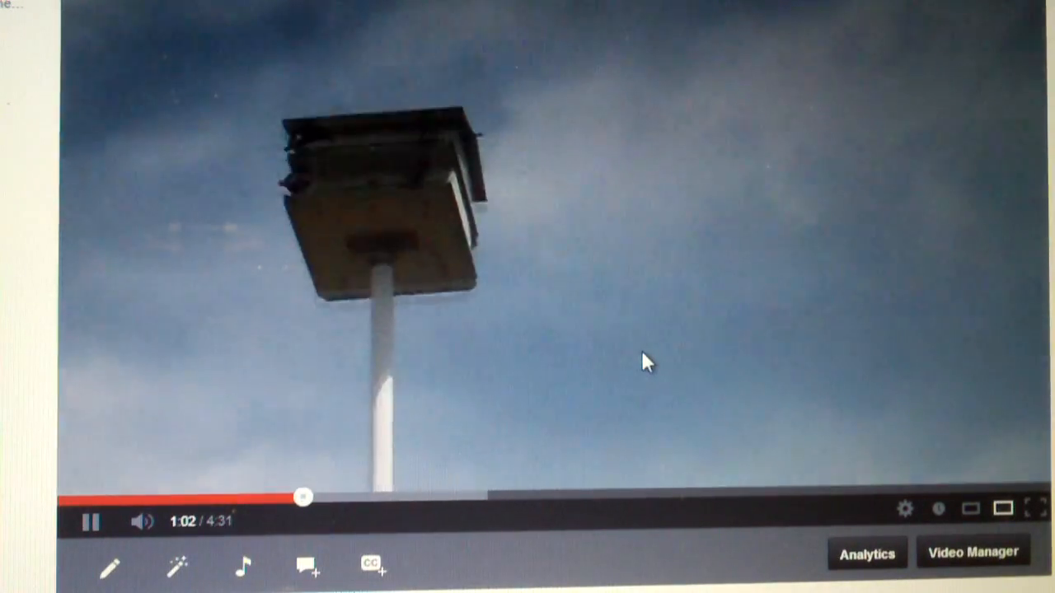
# Browse Network, open CUBECOMPUTER1 and scroll through its shared folders
pyautogui.click(91, 521)
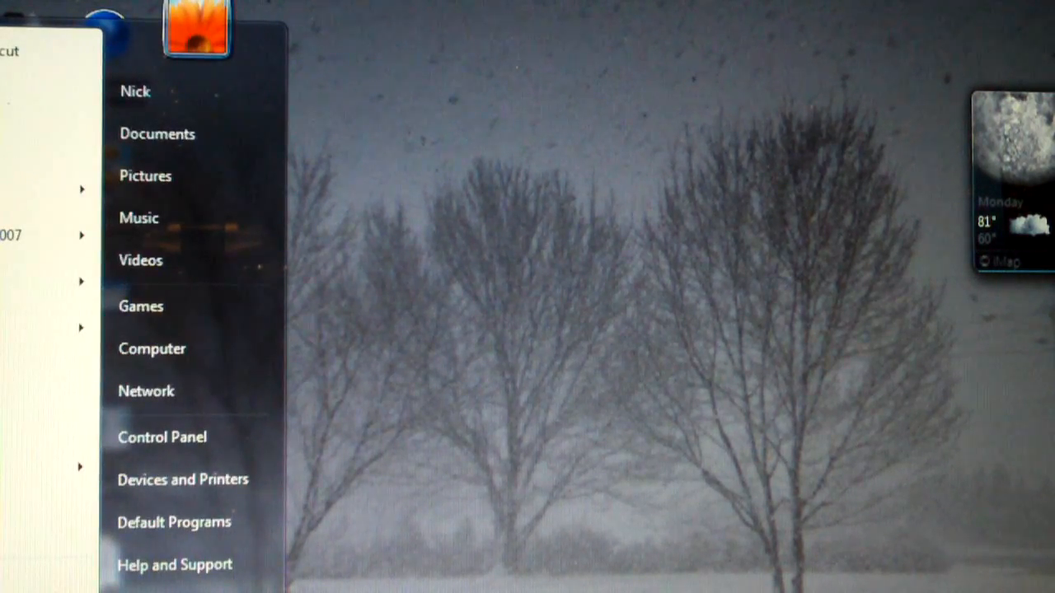
pyautogui.moveTo(145, 176)
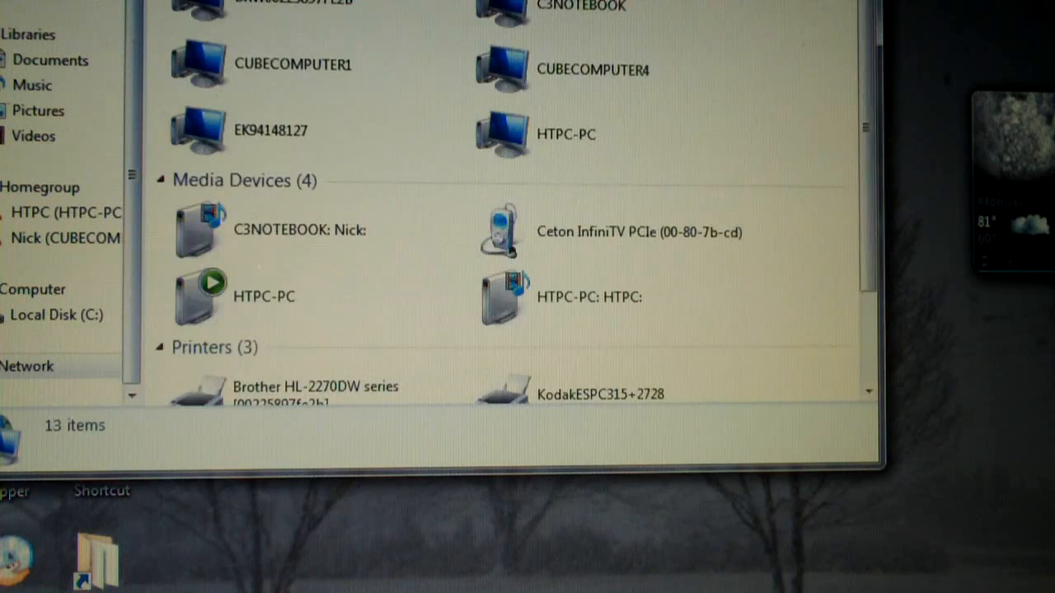
pyautogui.click(293, 64)
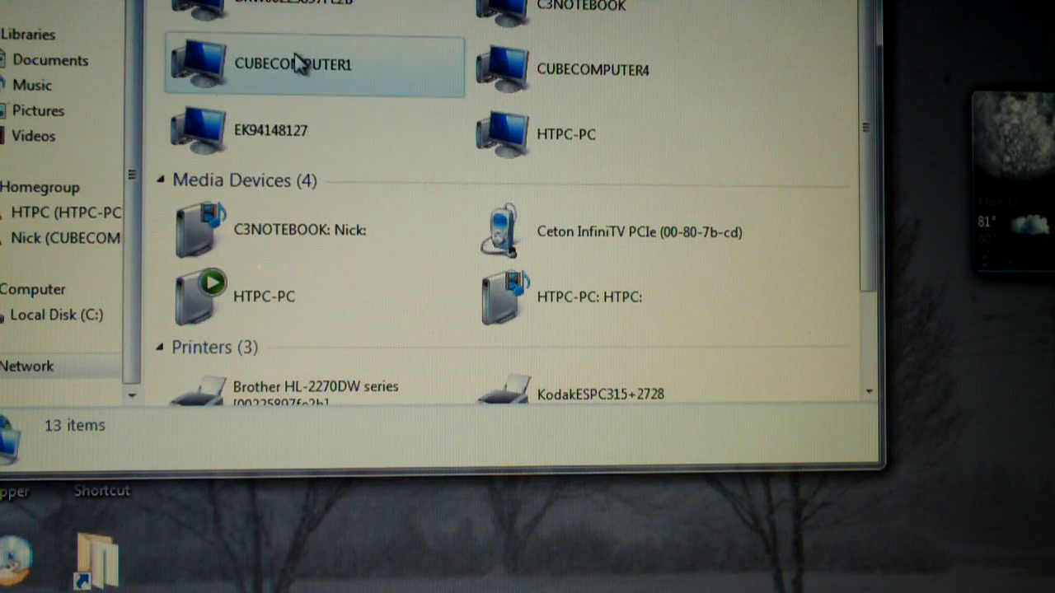
pyautogui.doubleClick(292, 63)
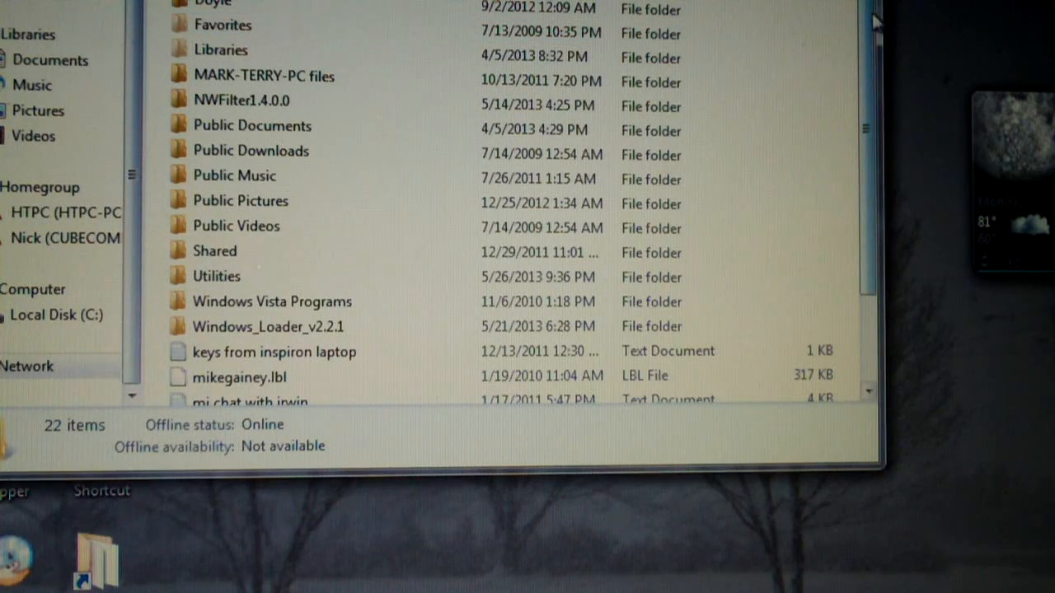
pyautogui.scroll(-3)
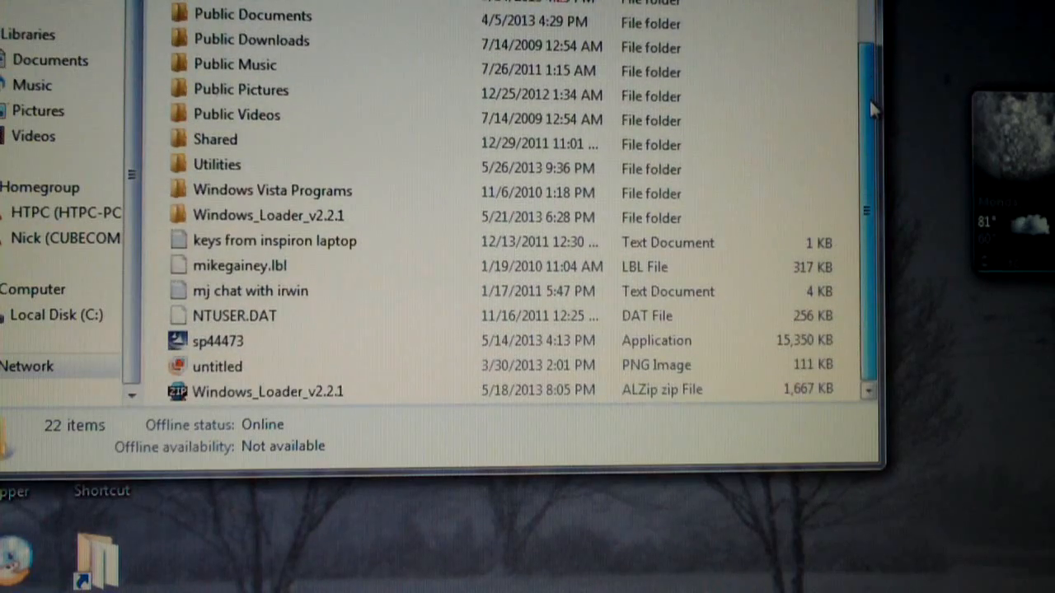
pyautogui.scroll(-3)
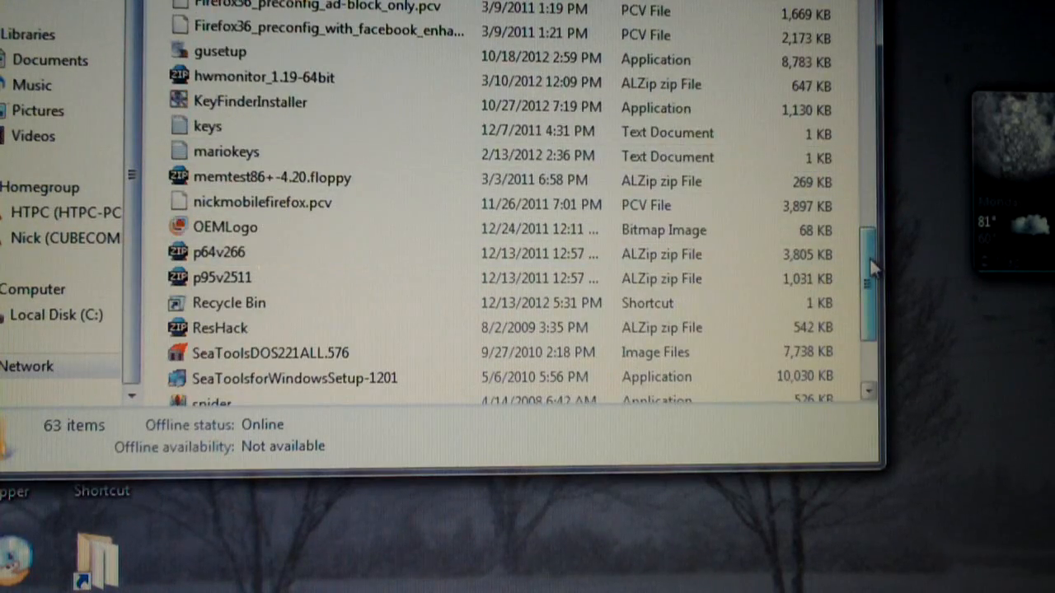
pyautogui.scroll(-3)
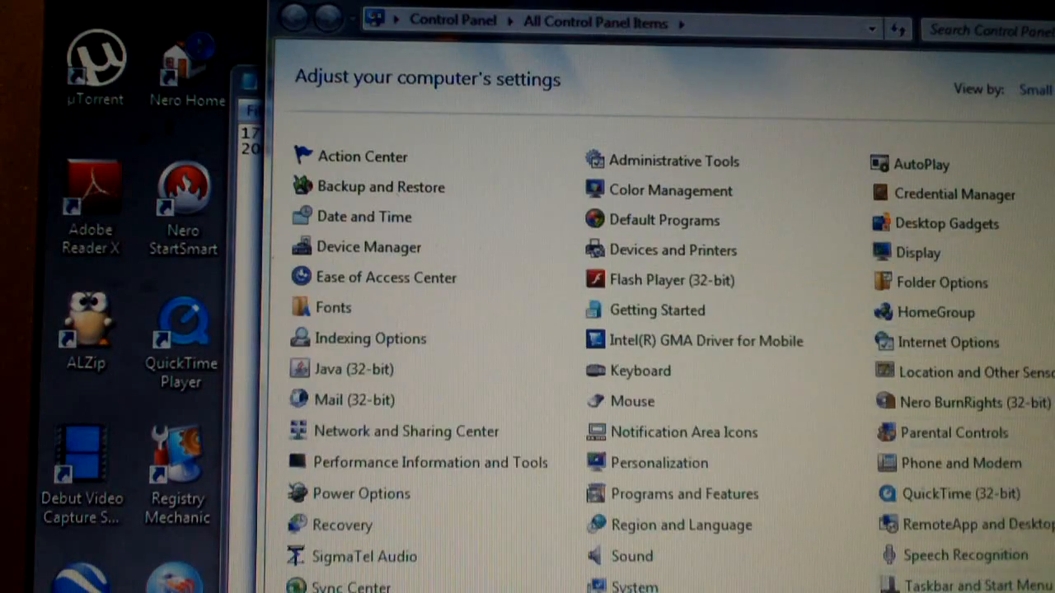
pyautogui.moveTo(668, 280)
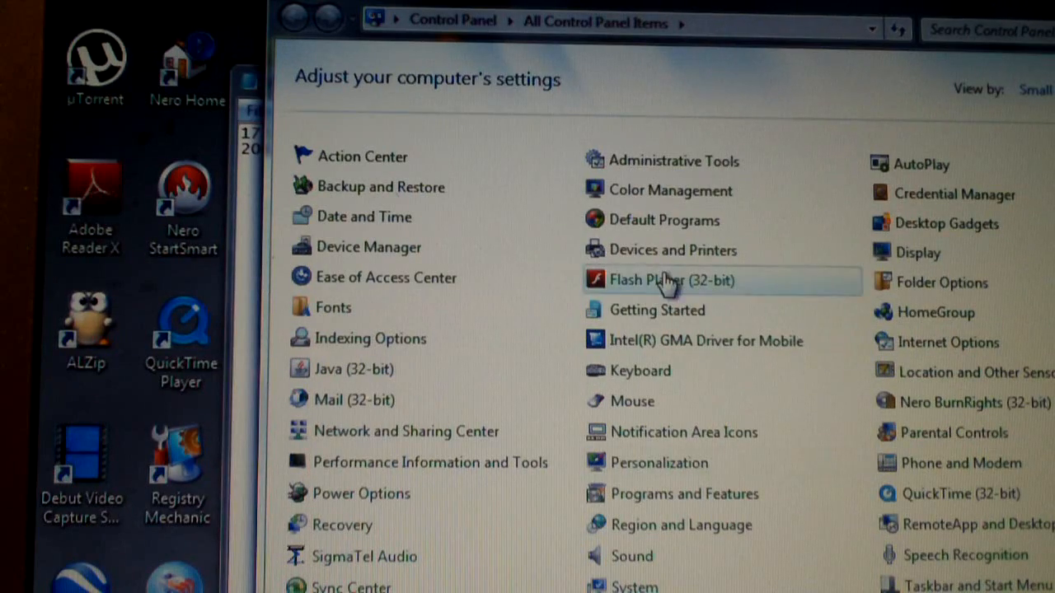
# Launch Windows Firewall with Advanced Security from Administrative Tools
pyautogui.doubleClick(673, 161)
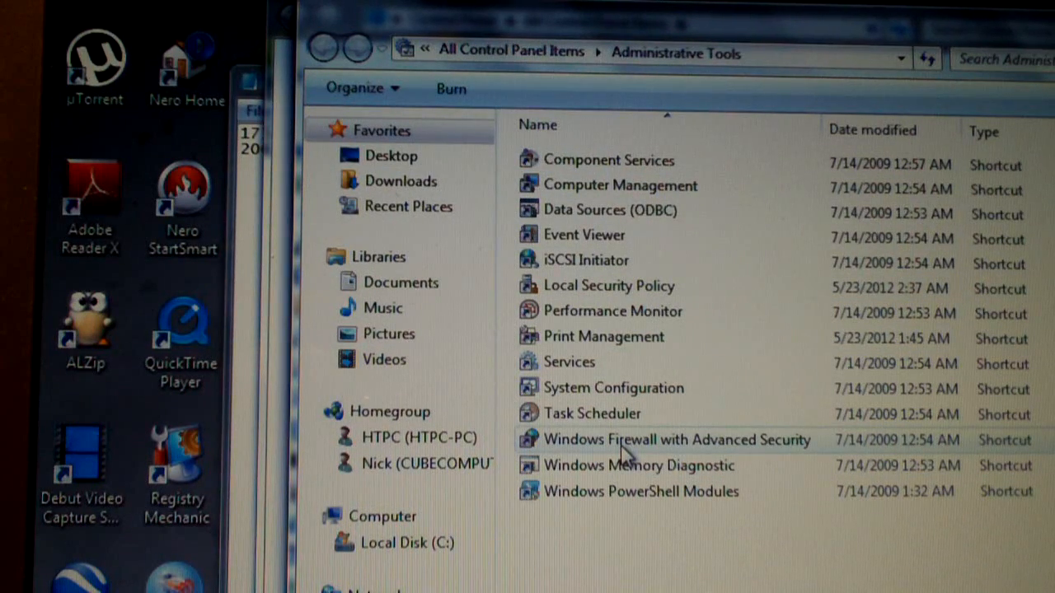
pyautogui.click(676, 440)
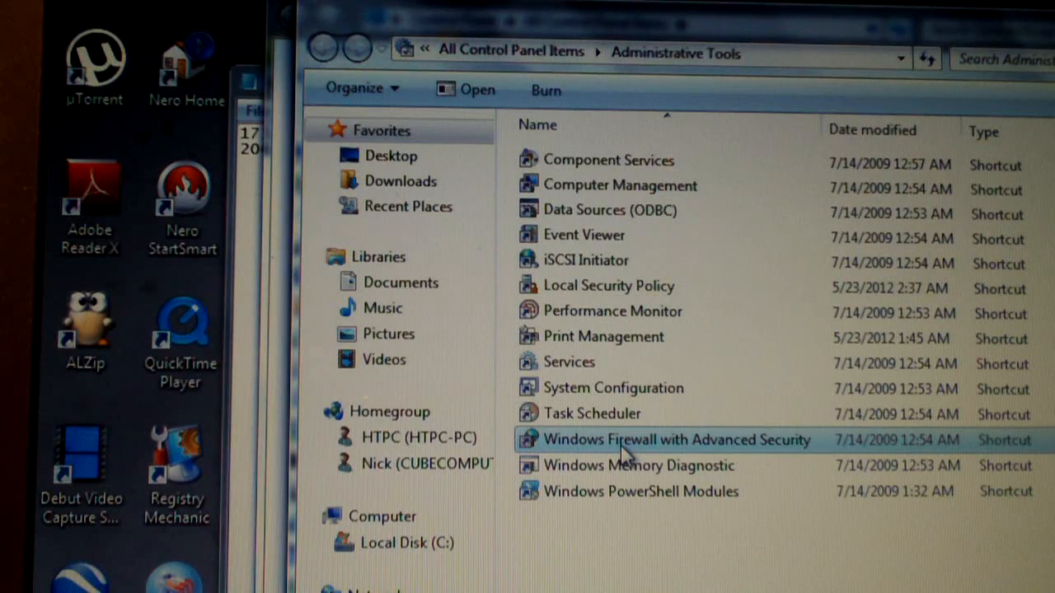
pyautogui.doubleClick(676, 440)
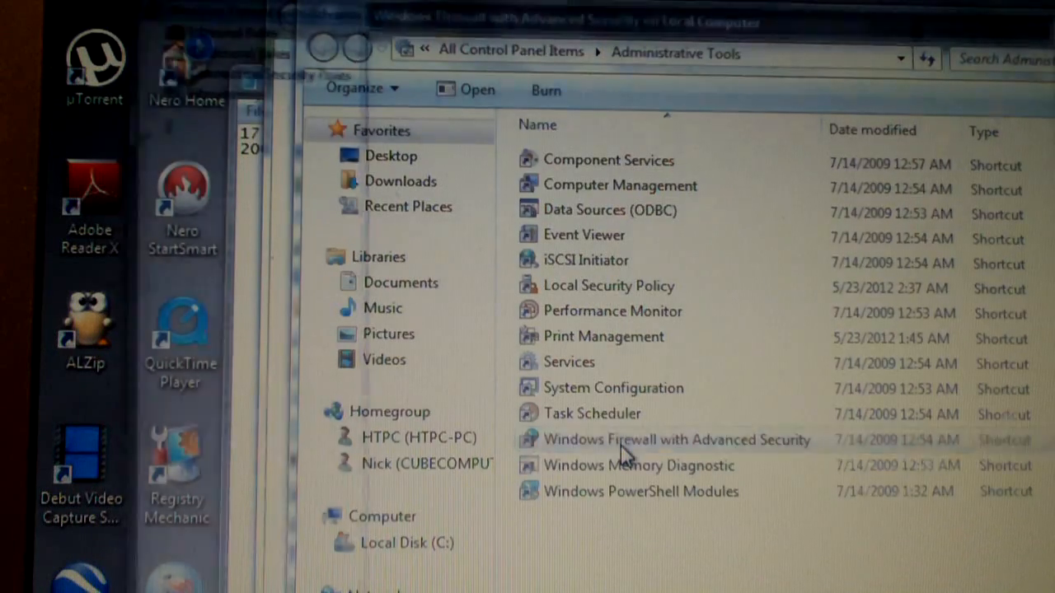
pyautogui.doubleClick(676, 439)
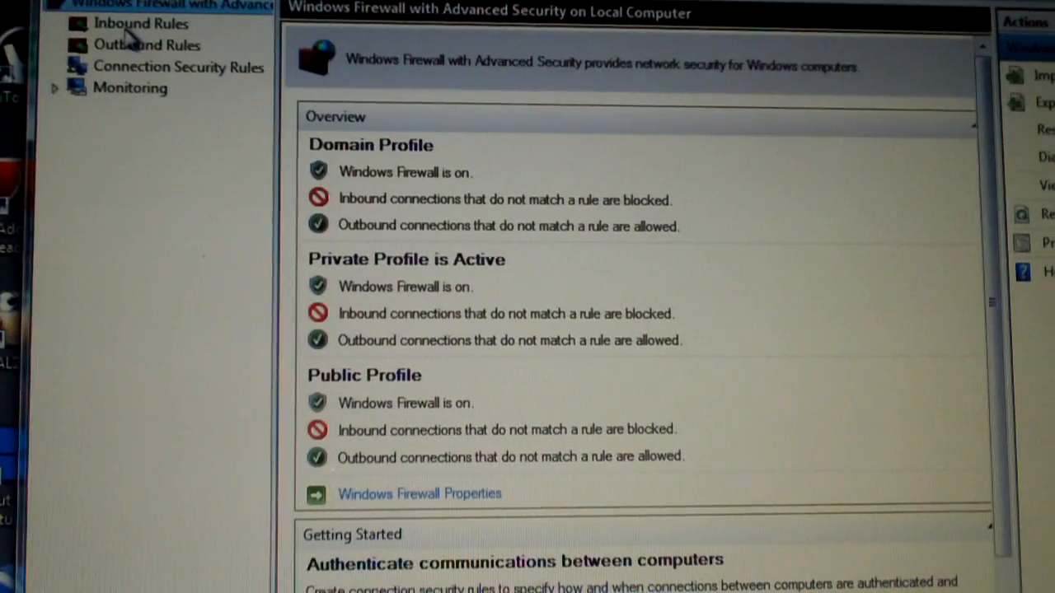
# Begin a custom inbound rule for all programs and protocols, scoped to specific remote IPs
pyautogui.click(140, 23)
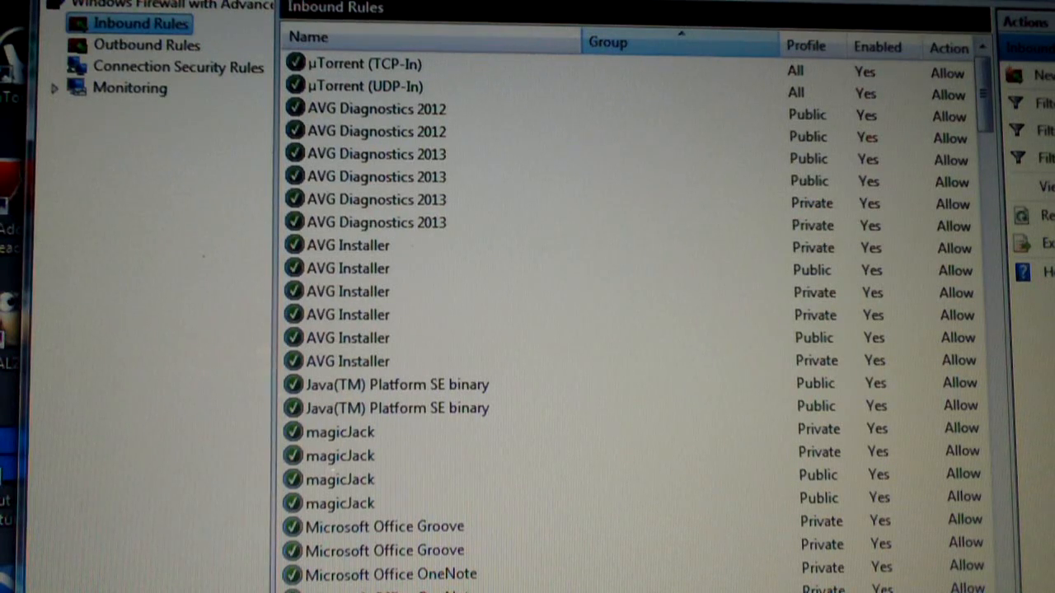
pyautogui.click(1039, 74)
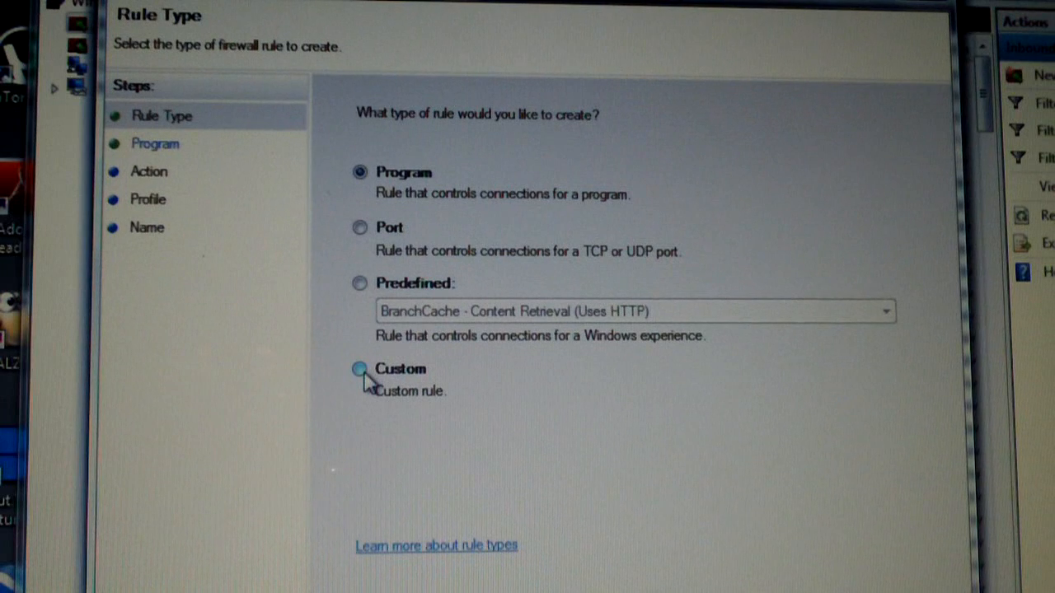
pyautogui.click(359, 369)
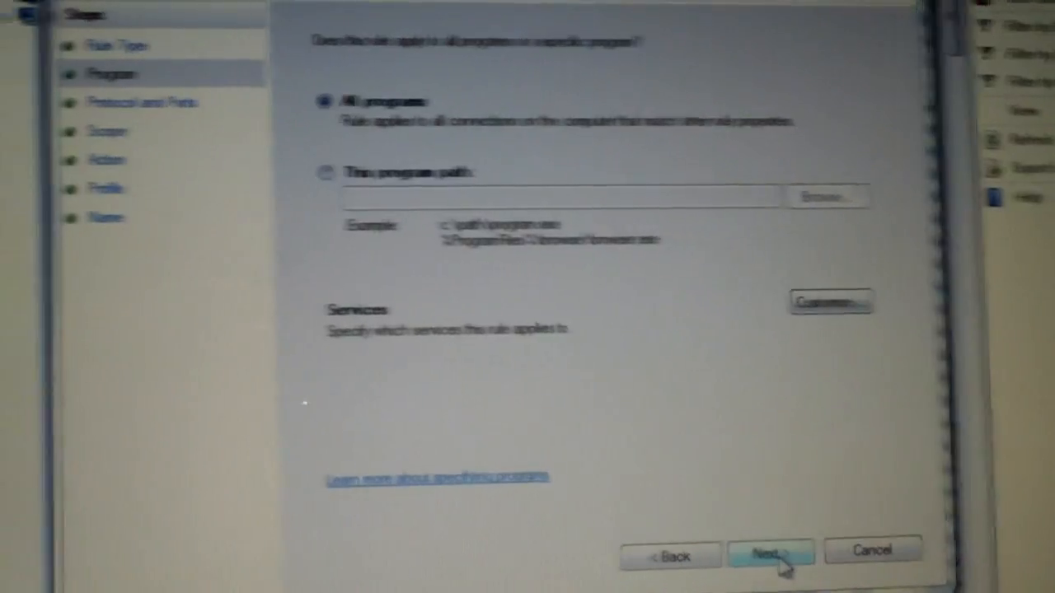
pyautogui.click(771, 553)
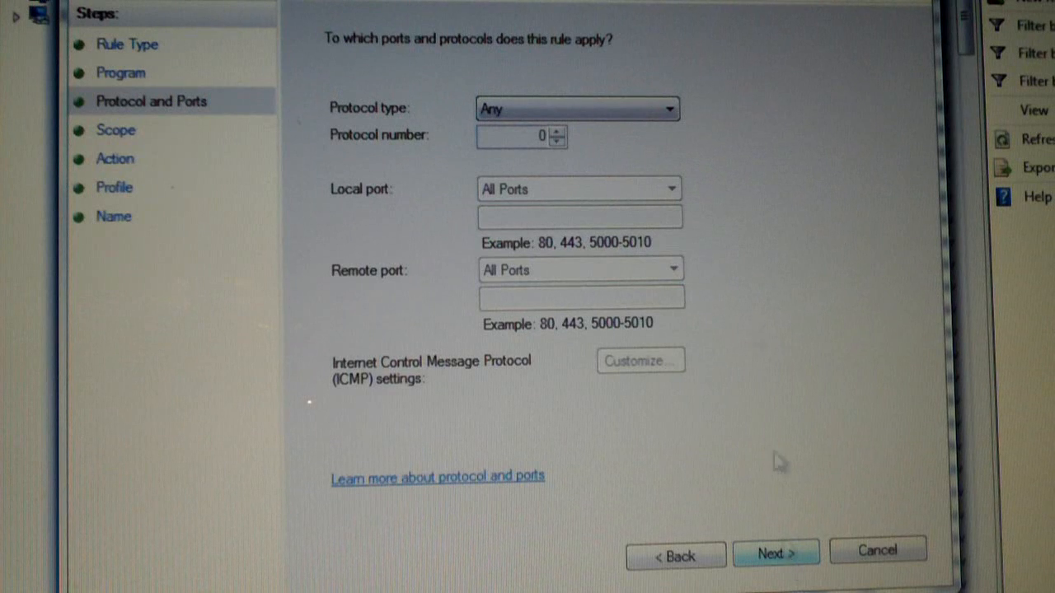
pyautogui.moveTo(494, 76)
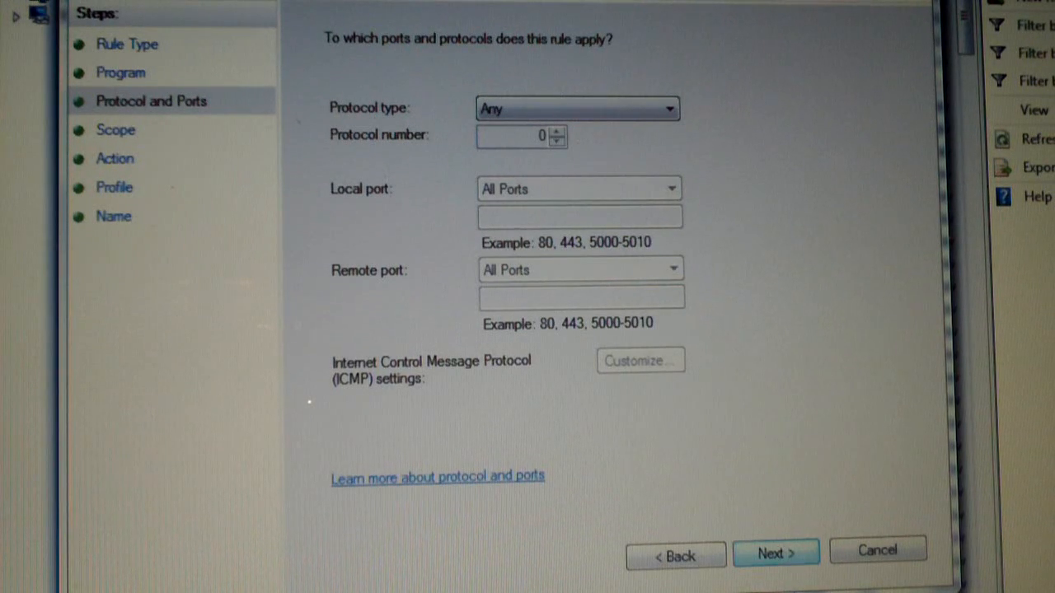
pyautogui.moveTo(775, 554)
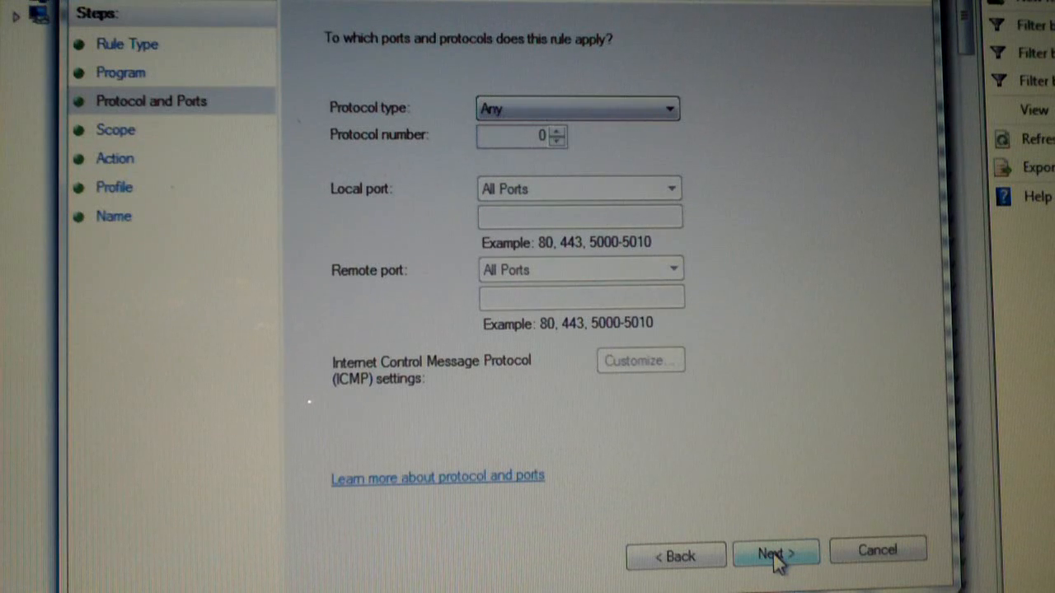
pyautogui.click(773, 553)
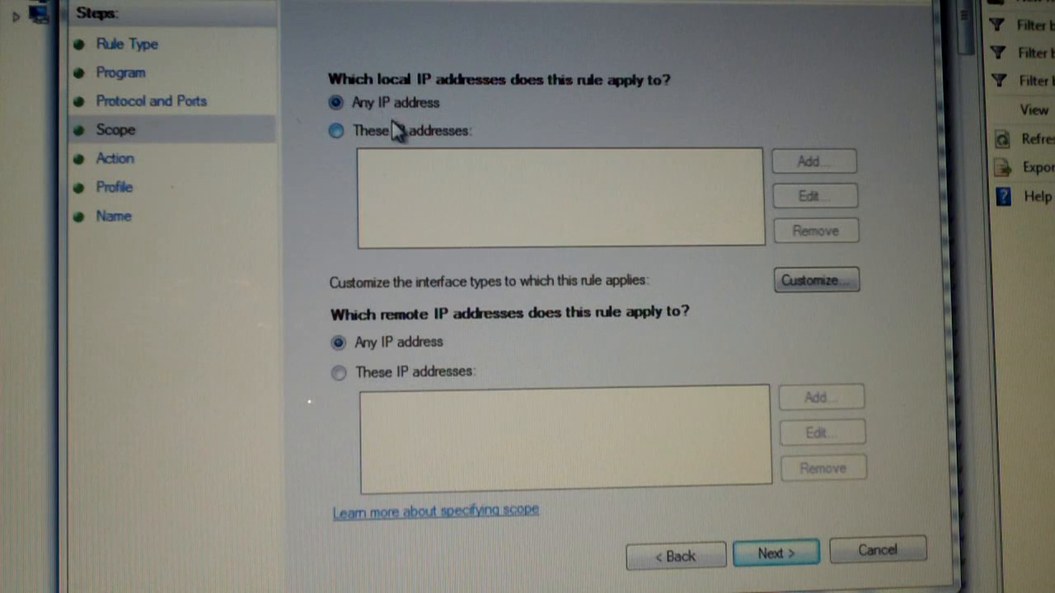
pyautogui.moveTo(416, 391)
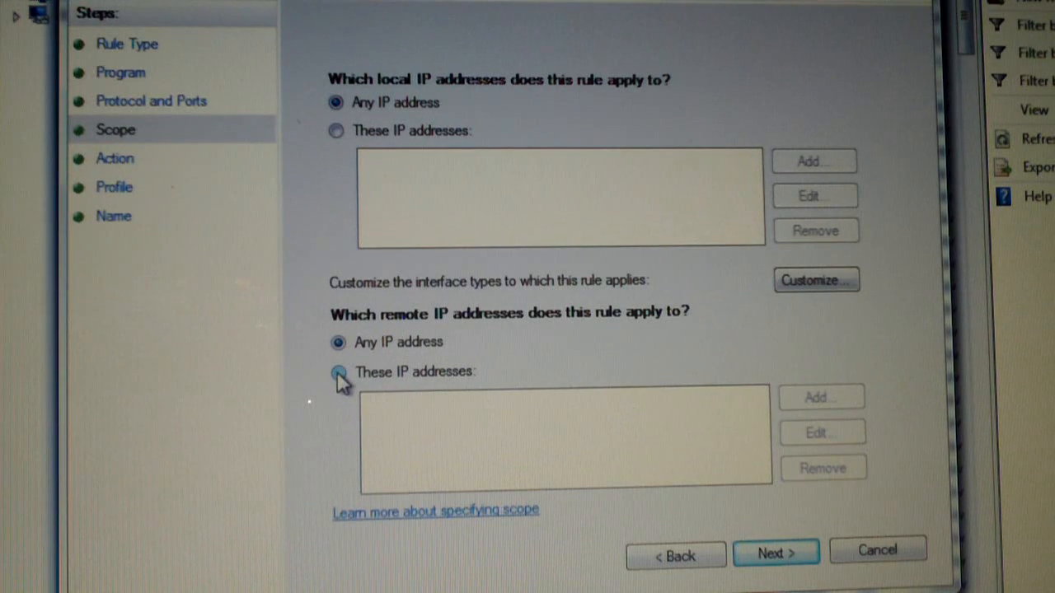
pyautogui.click(338, 372)
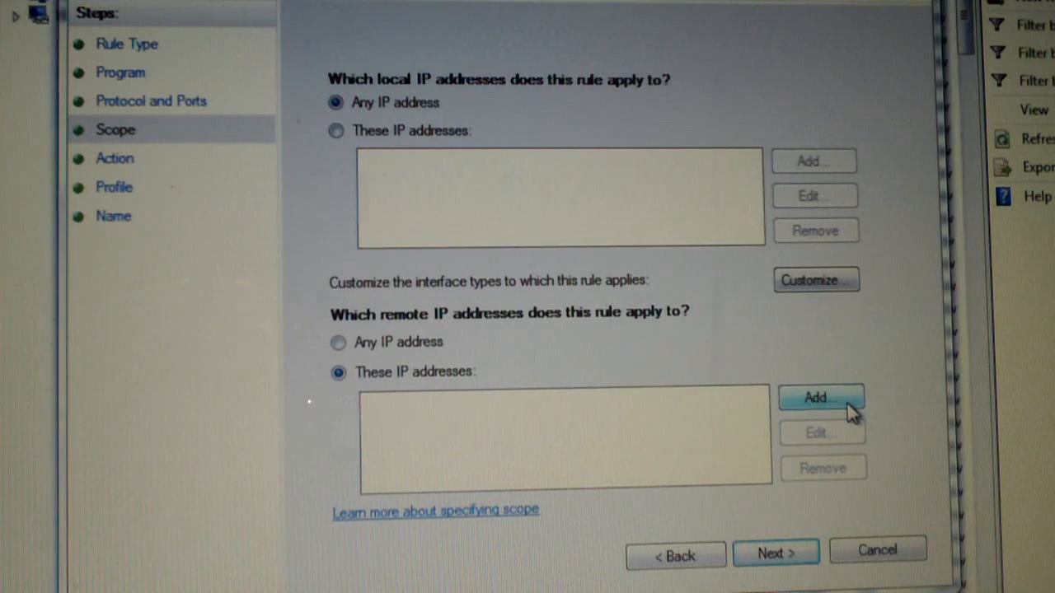
# Add remote subnets 173.194.55.0/24 and 206.111.0.0/16, pasted from Notepad
pyautogui.click(821, 398)
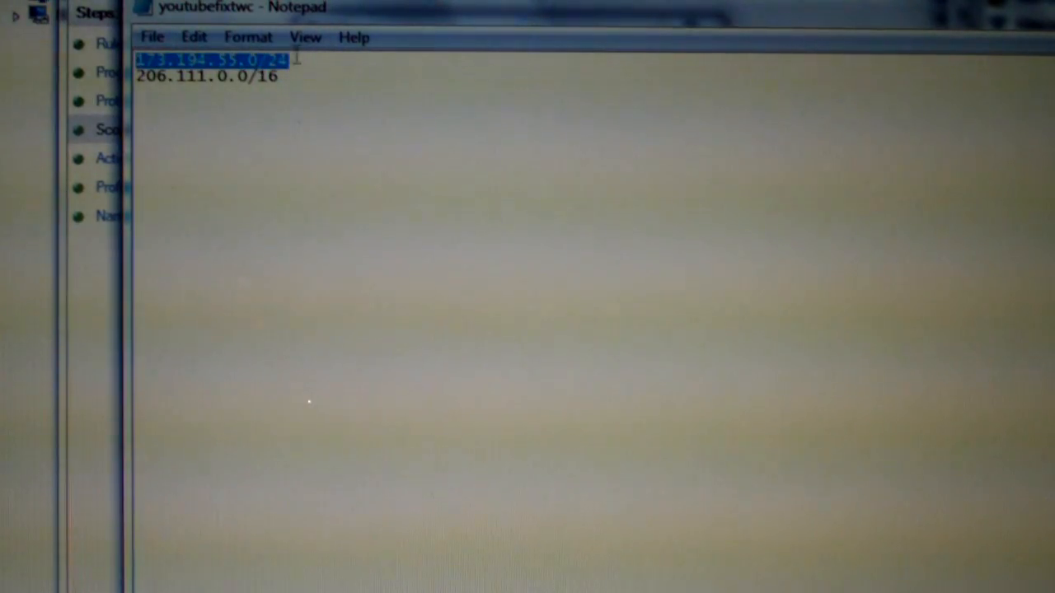
pyautogui.rightClick(210, 60)
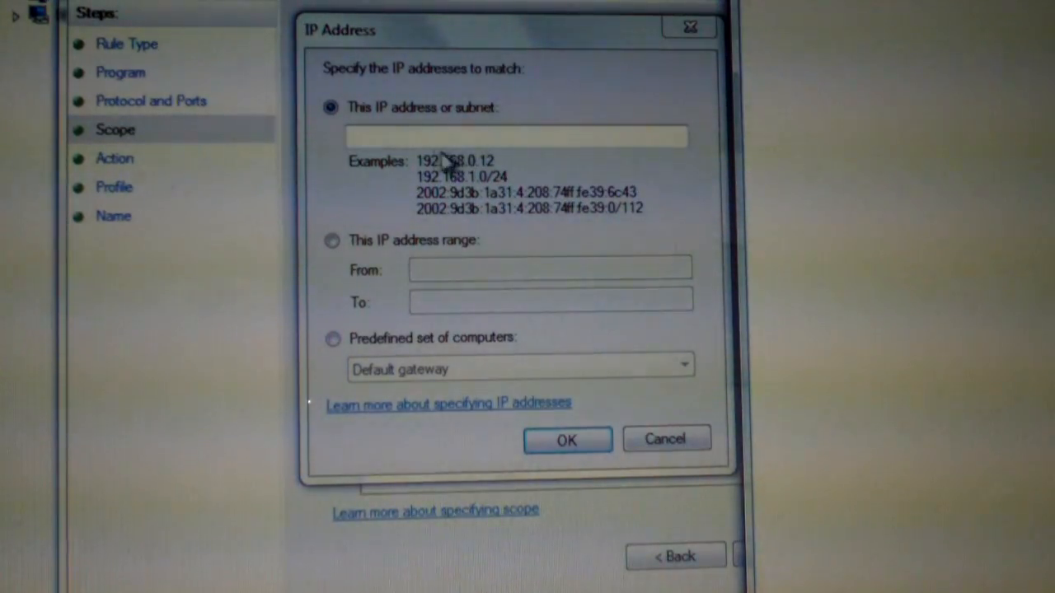
pyautogui.rightClick(516, 137)
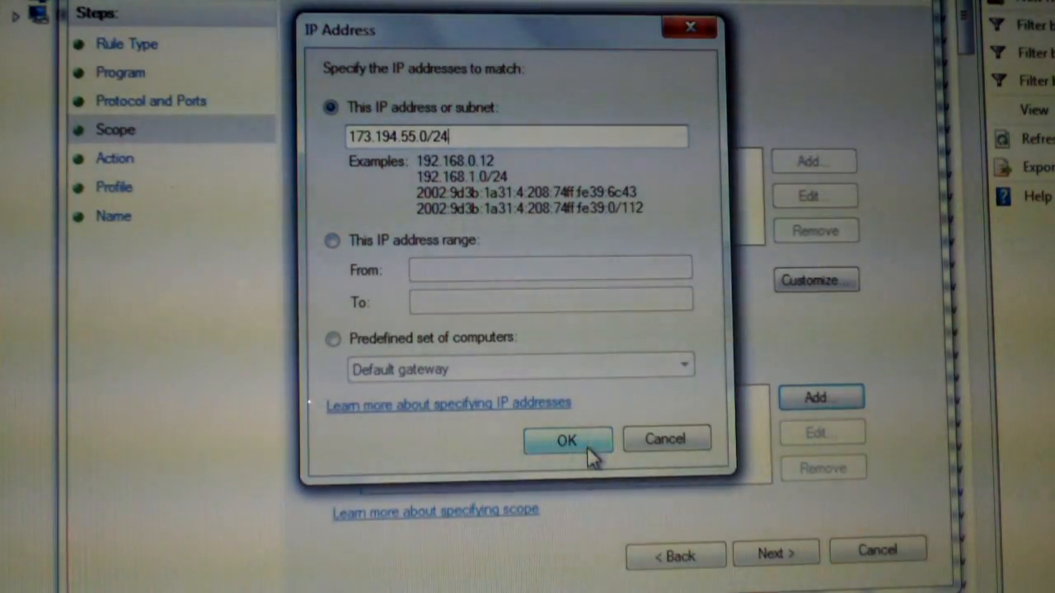
pyautogui.click(567, 440)
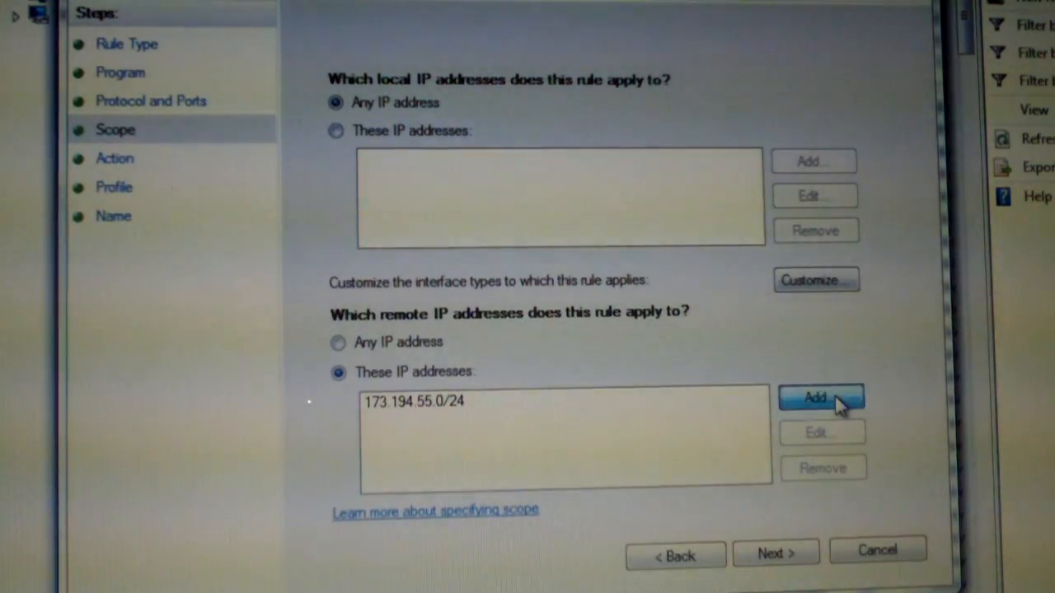
pyautogui.click(821, 398)
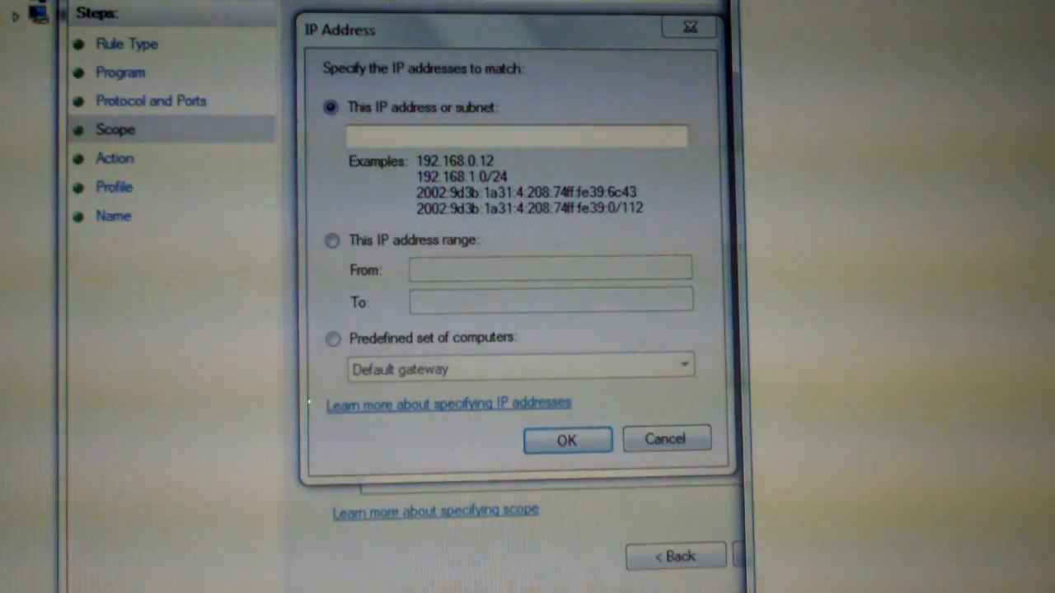
pyautogui.rightClick(516, 136)
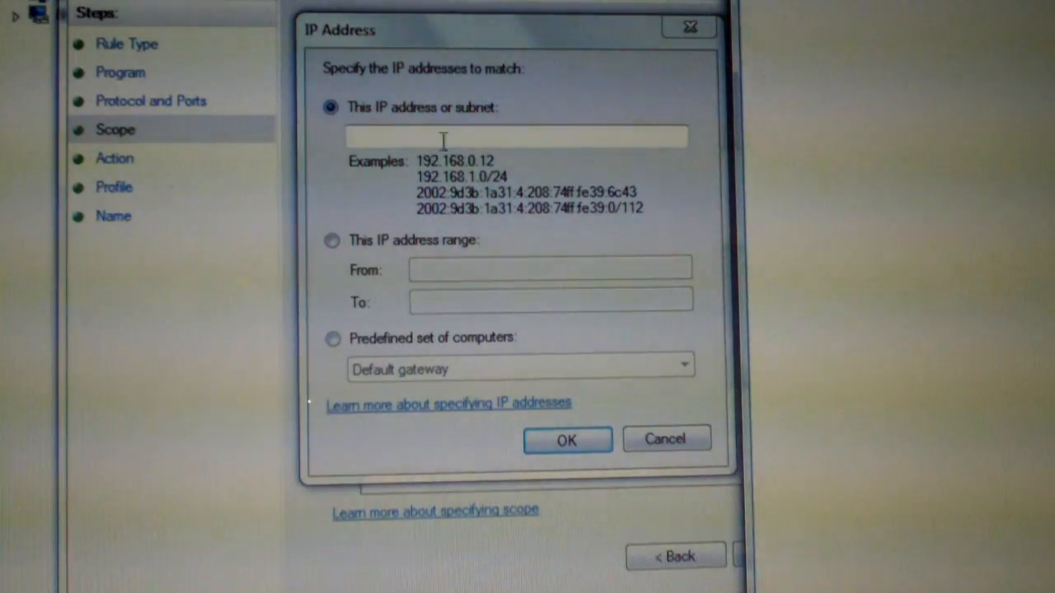
pyautogui.rightClick(516, 137)
pyautogui.write('206.111.0.0/16')
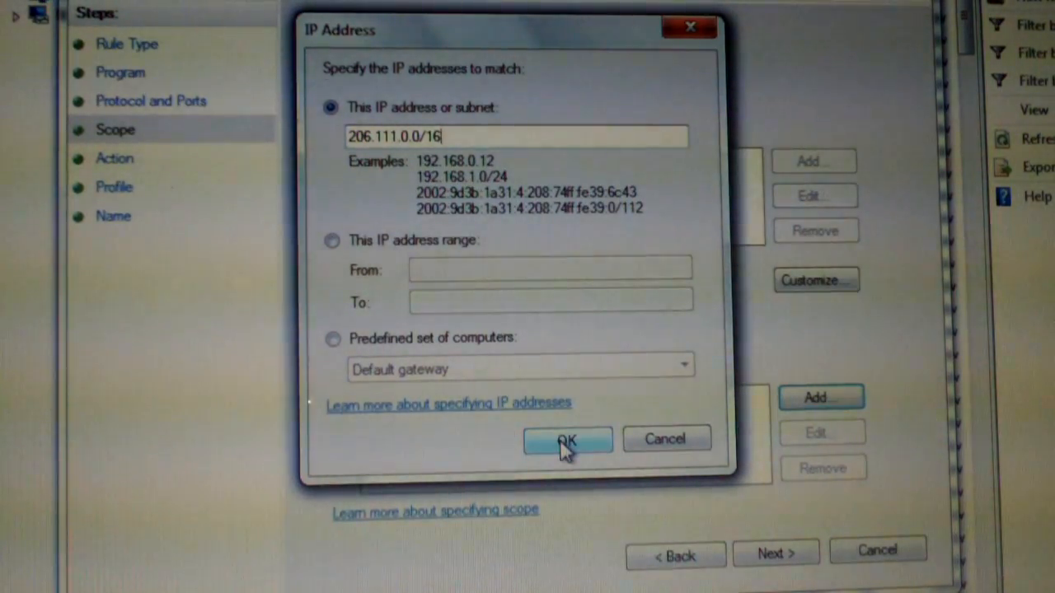
pyautogui.click(567, 439)
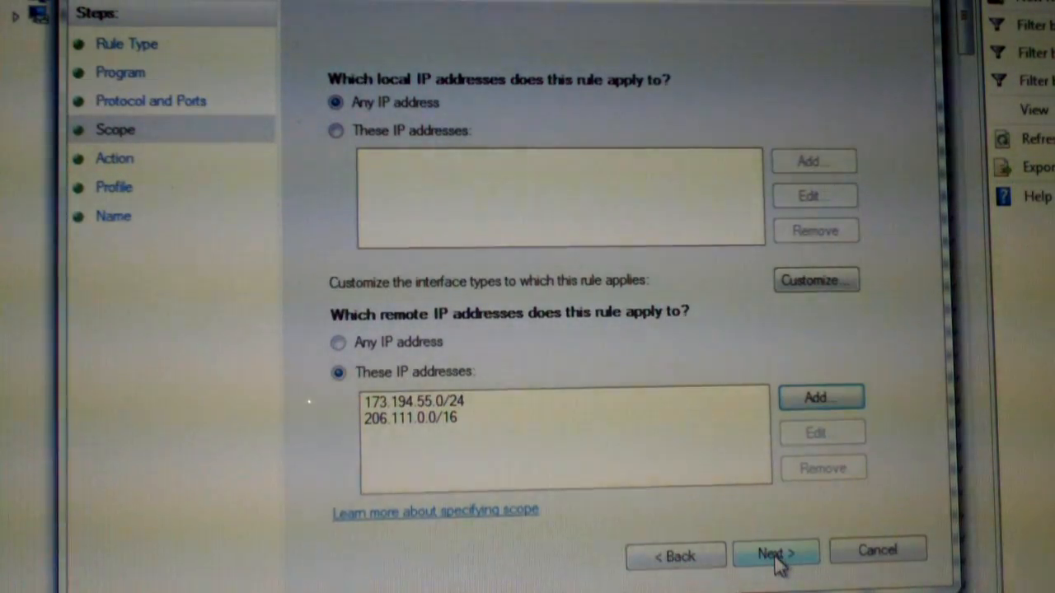
# Set the rule to block connections on Domain, Private and Public profiles
pyautogui.click(773, 556)
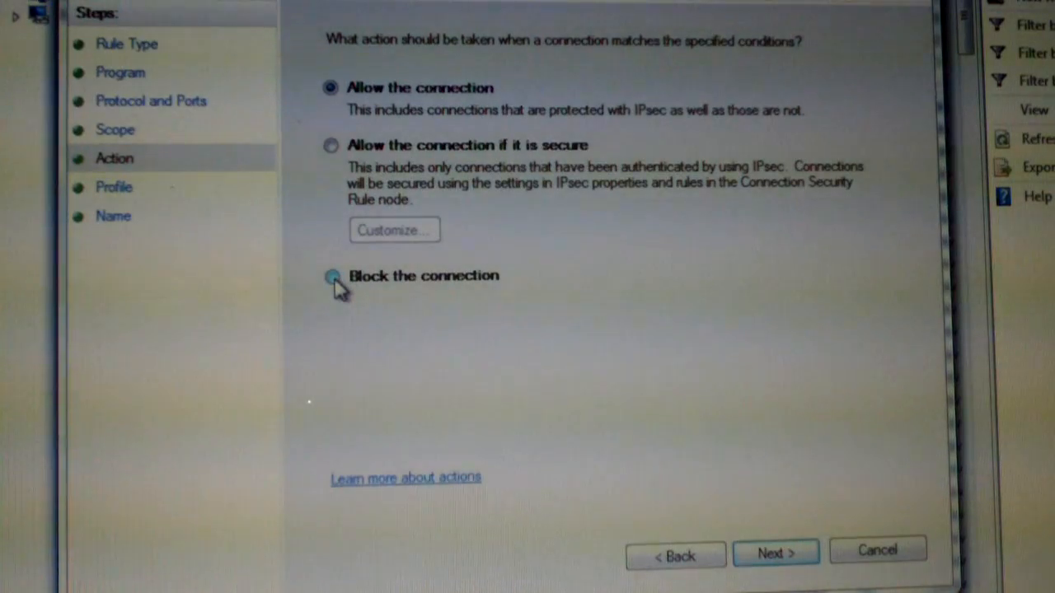
pyautogui.click(331, 276)
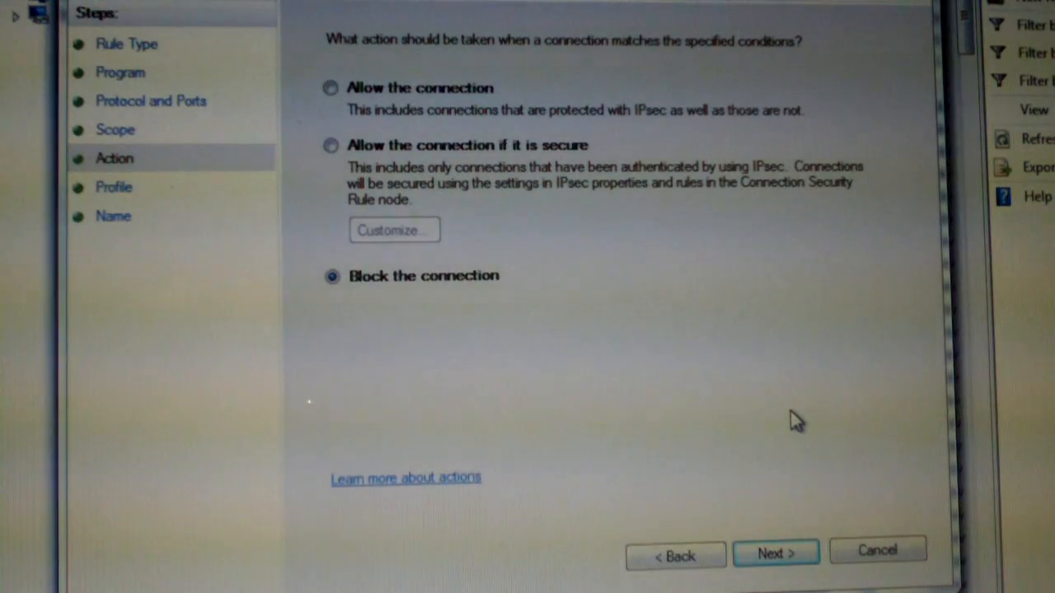
pyautogui.moveTo(779, 577)
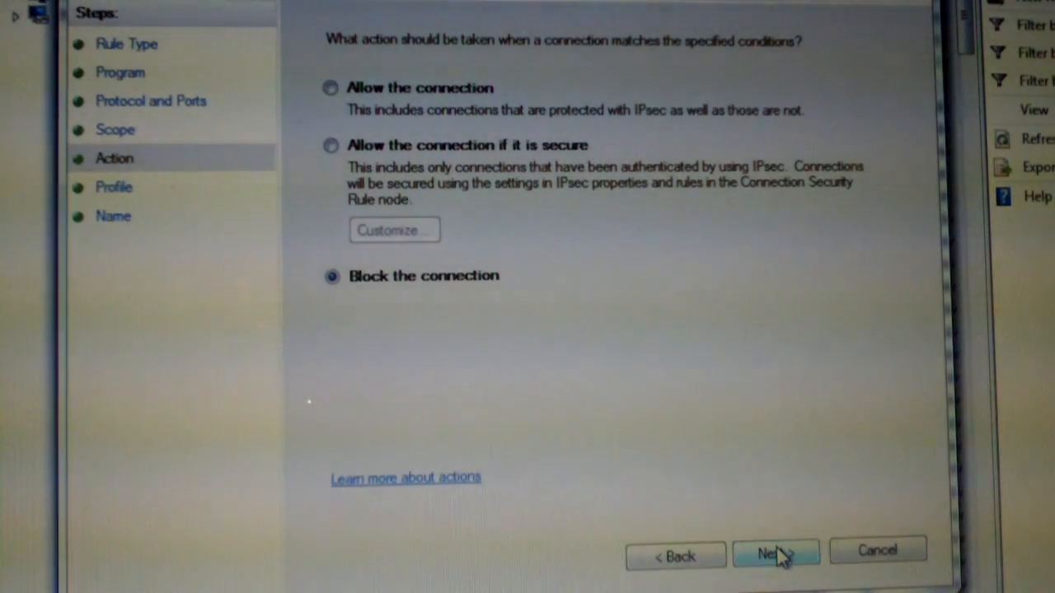
pyautogui.click(773, 550)
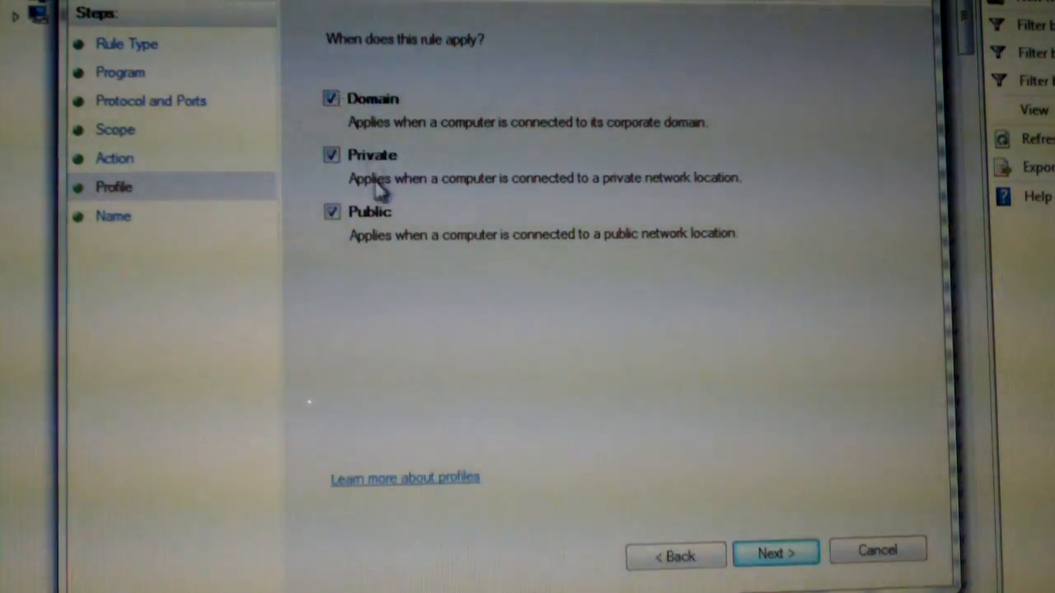
pyautogui.moveTo(379, 247)
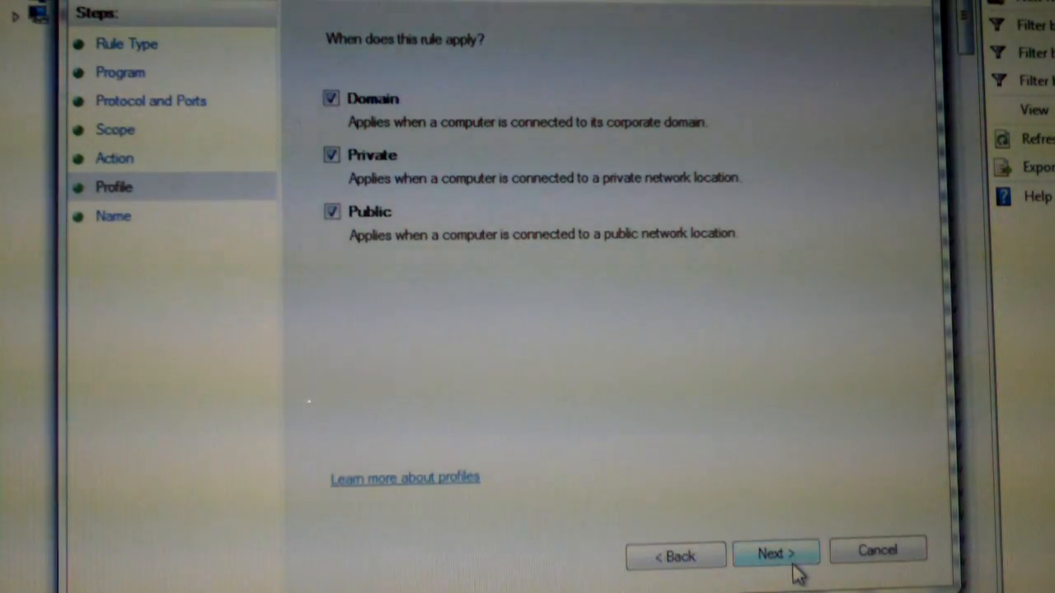
pyautogui.click(775, 554)
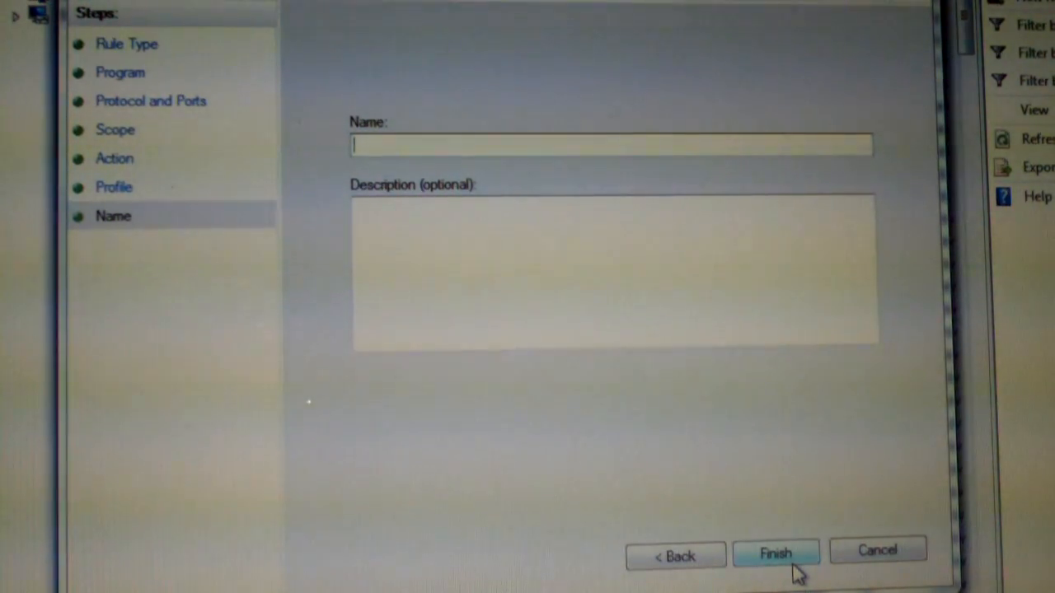
# Name the rule 'YouTube Fix' and finish the wizard
pyautogui.write('YouTube F')
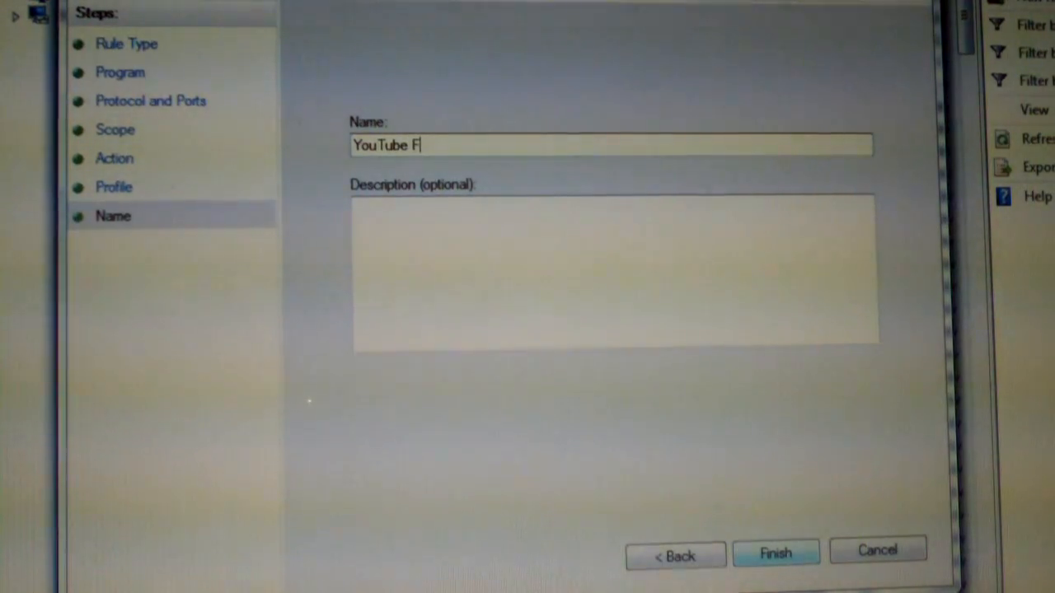
pyautogui.write('ix')
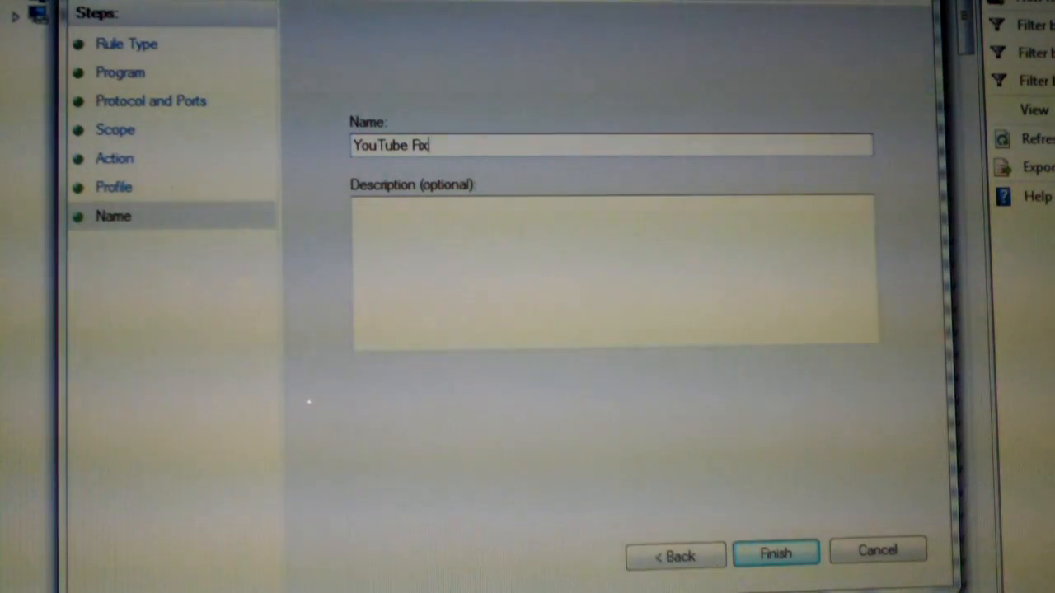
pyautogui.moveTo(788, 400)
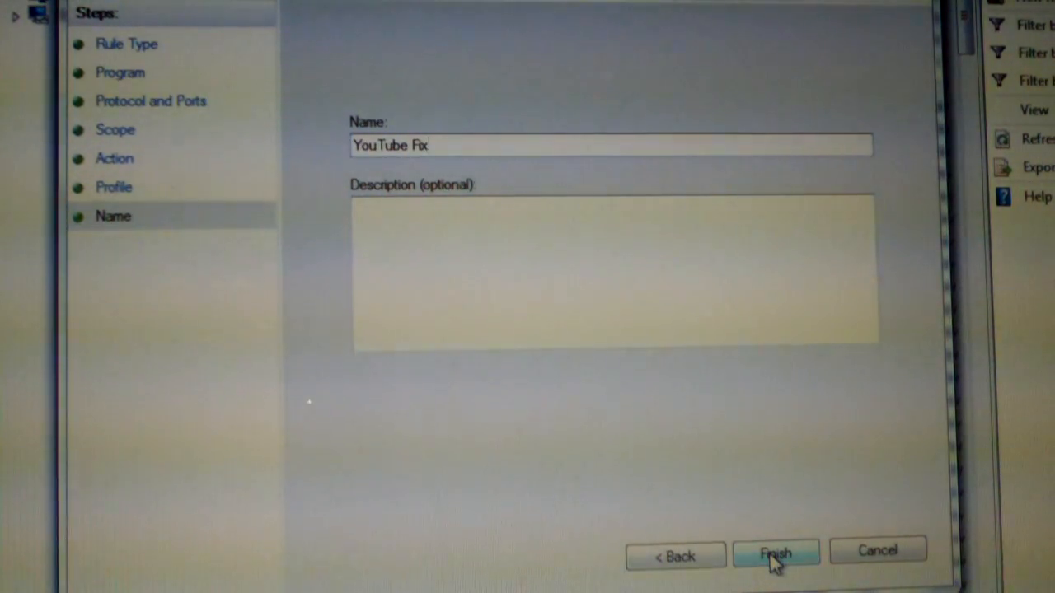
pyautogui.click(775, 550)
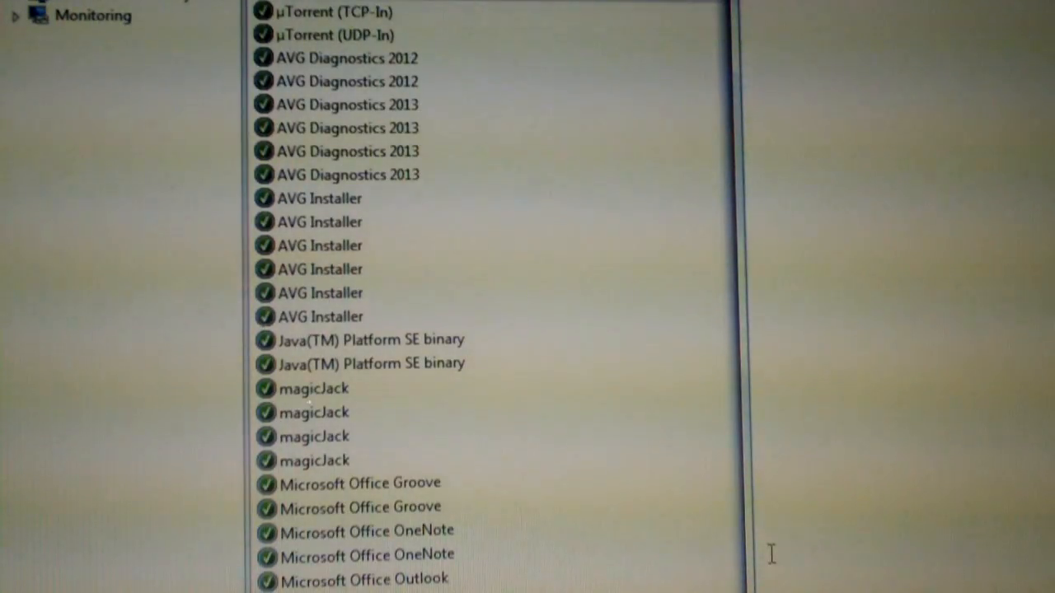